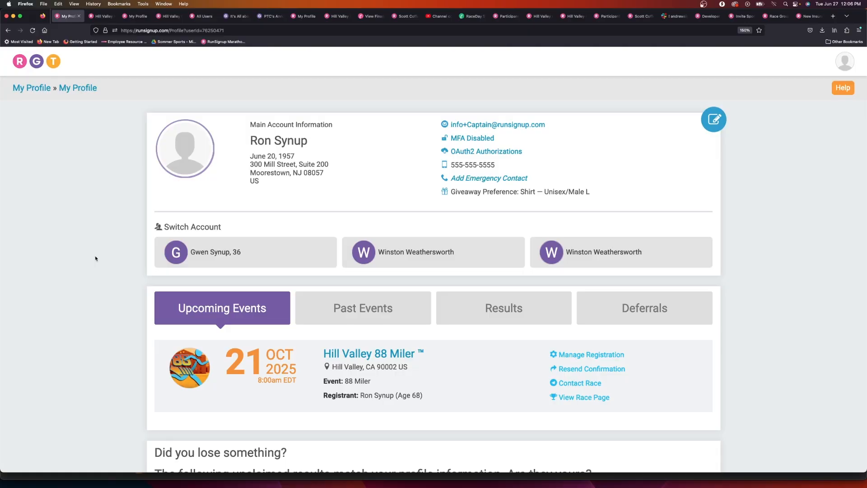
mouse_move(417, 260)
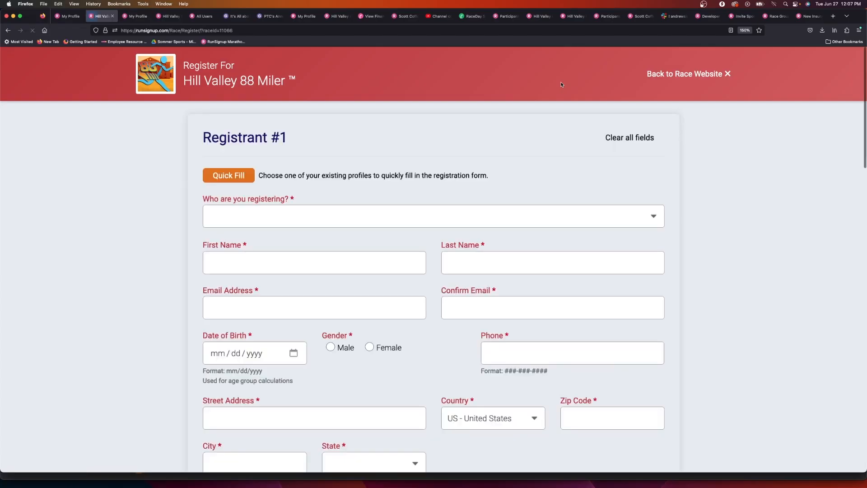
Bring up the 'Who are you registering?' chooser listing Ron, Gwen and two Winston profiles
click(228, 175)
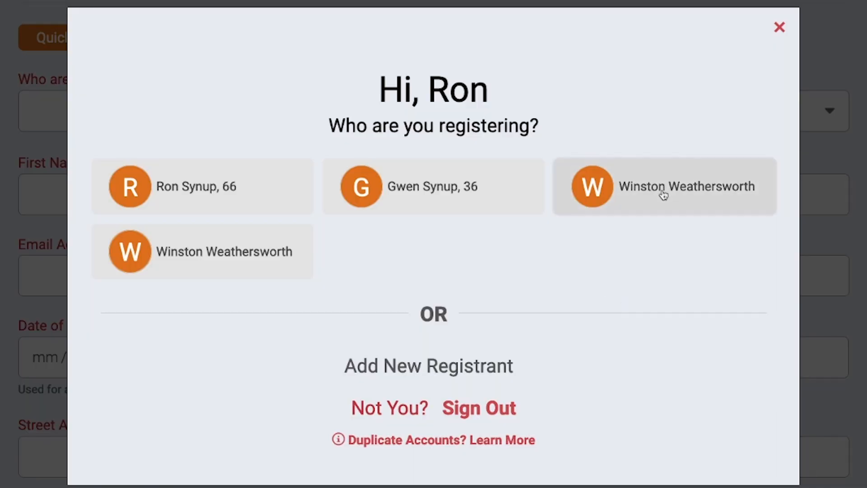
mouse_move(672, 213)
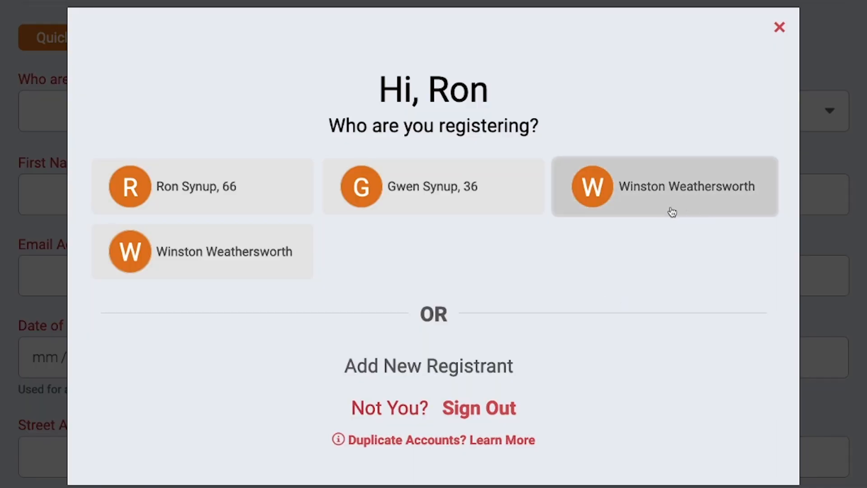
mouse_move(468, 288)
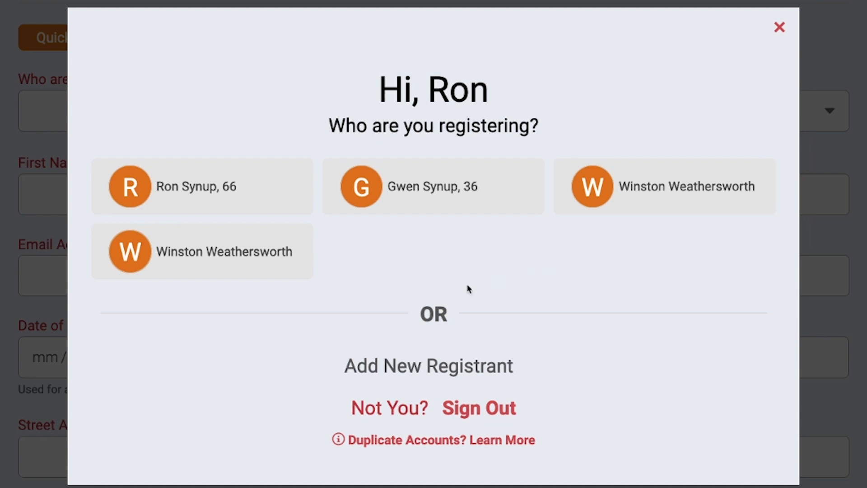
click(780, 27)
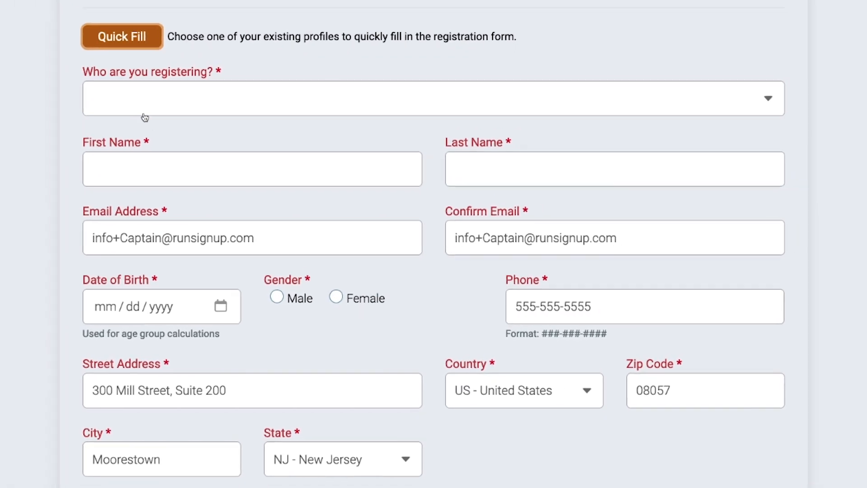
click(432, 97)
text(Winston)
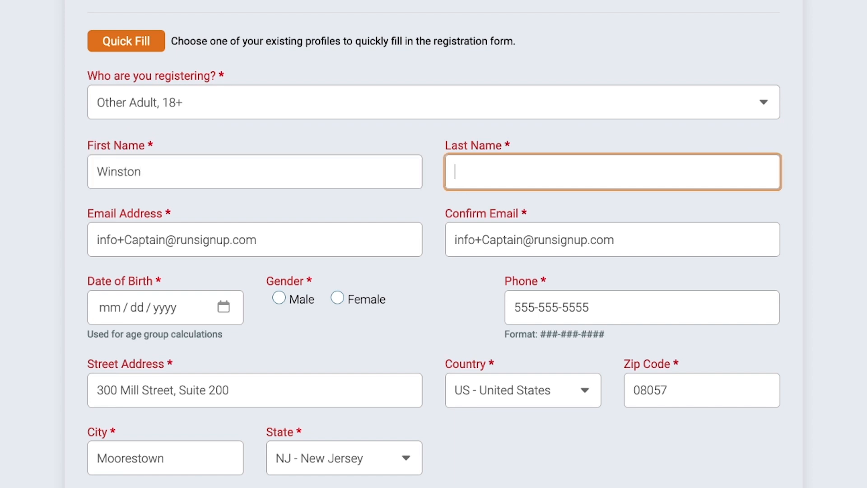
text(Weat)
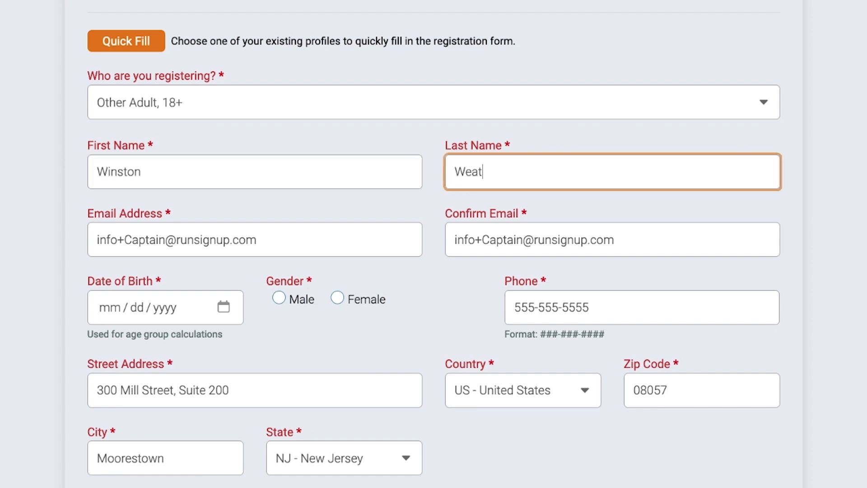
text(herswo)
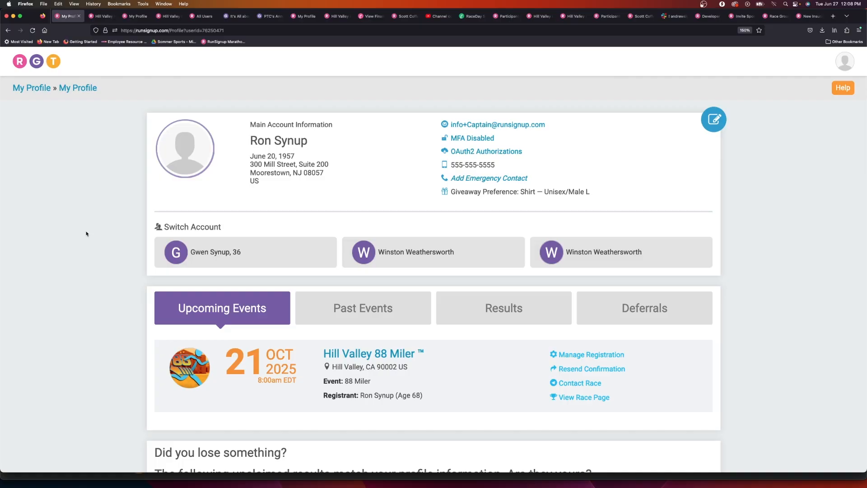
mouse_move(83, 163)
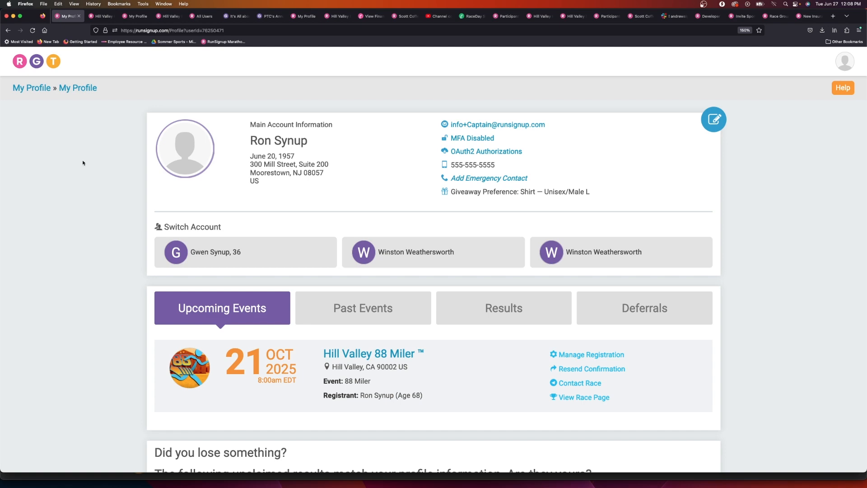
mouse_move(90, 160)
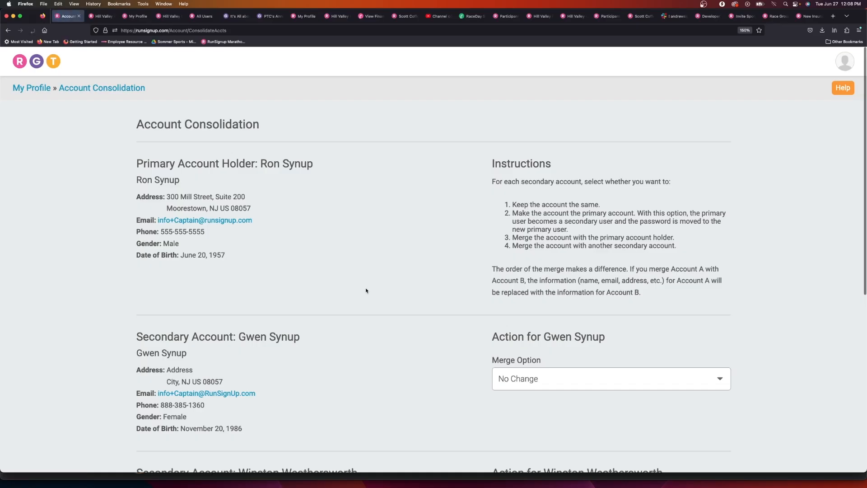
Set the second Winston Weathersworth sub-account's Merge Option to 'Merge with Winston Weathersworth'
scroll(down, 3)
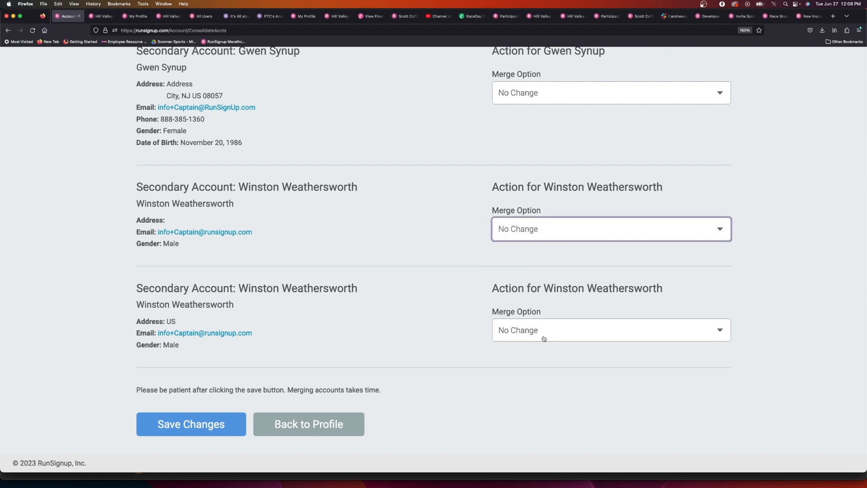
click(609, 330)
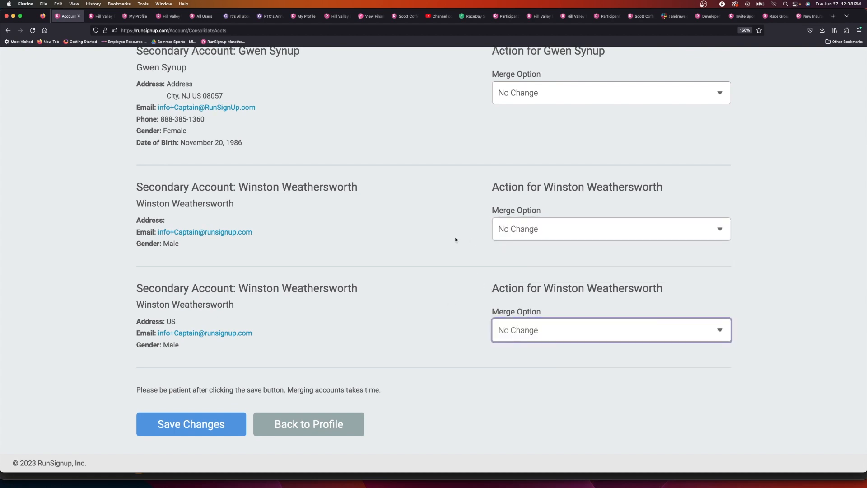
click(610, 330)
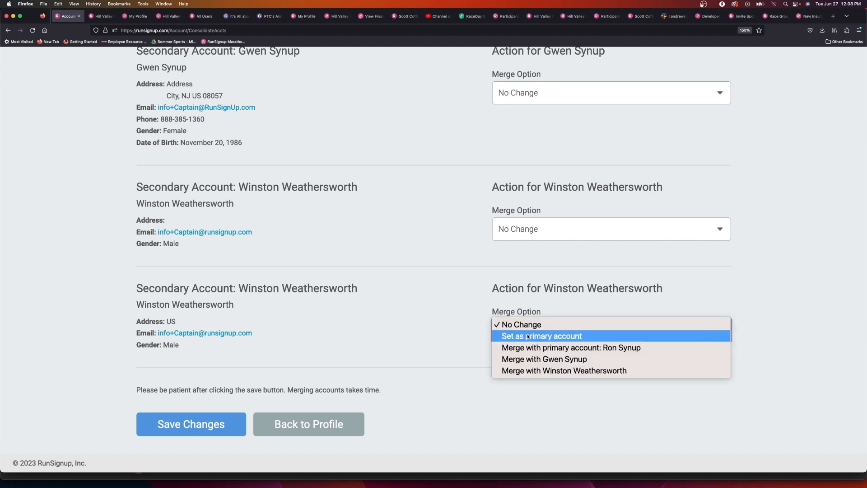
mouse_move(564, 371)
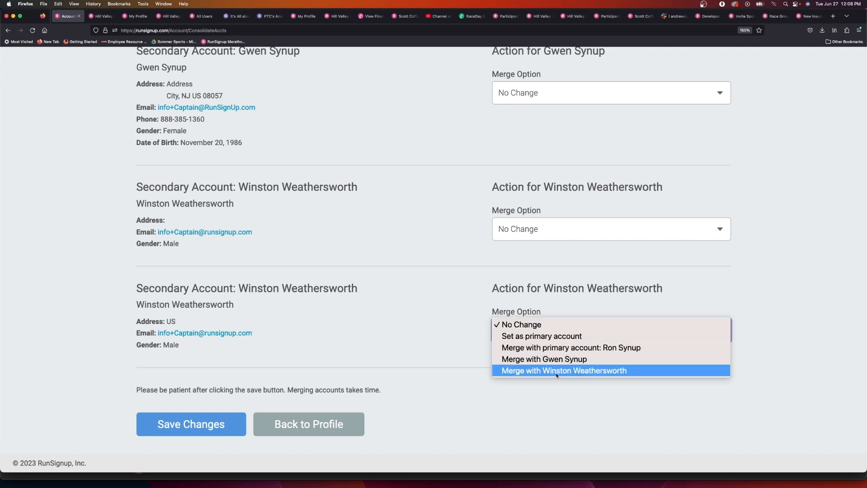
click(563, 371)
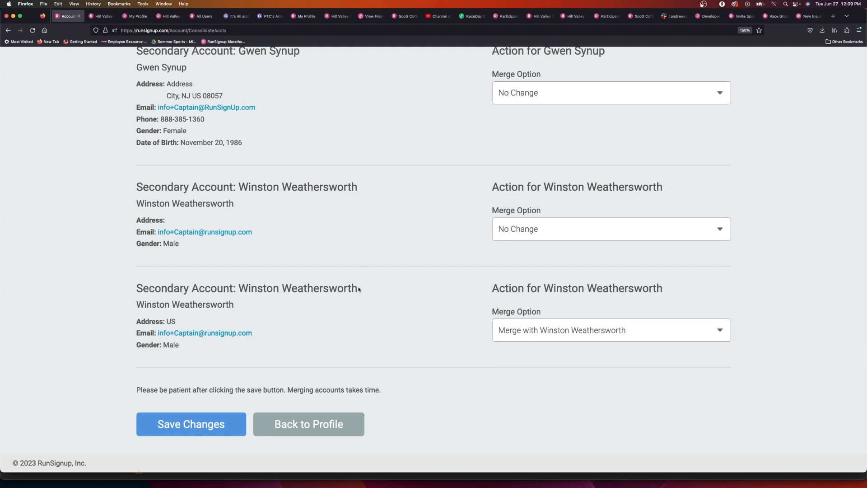
double_click(297, 289)
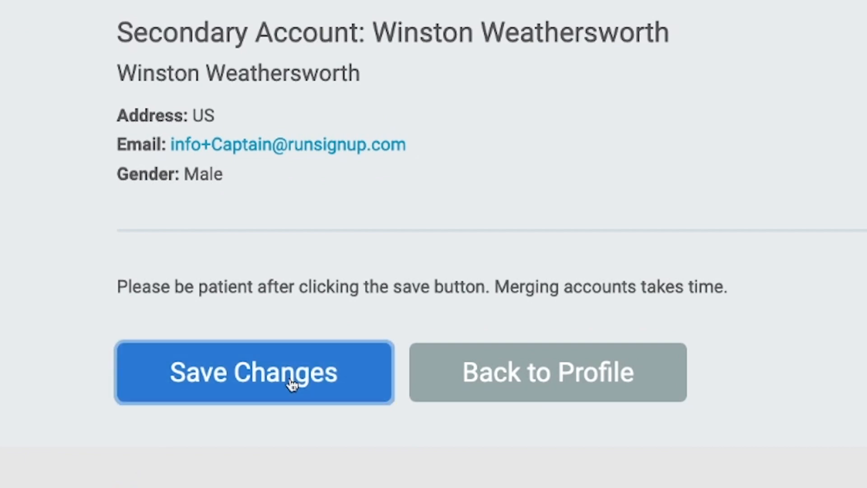
click(254, 372)
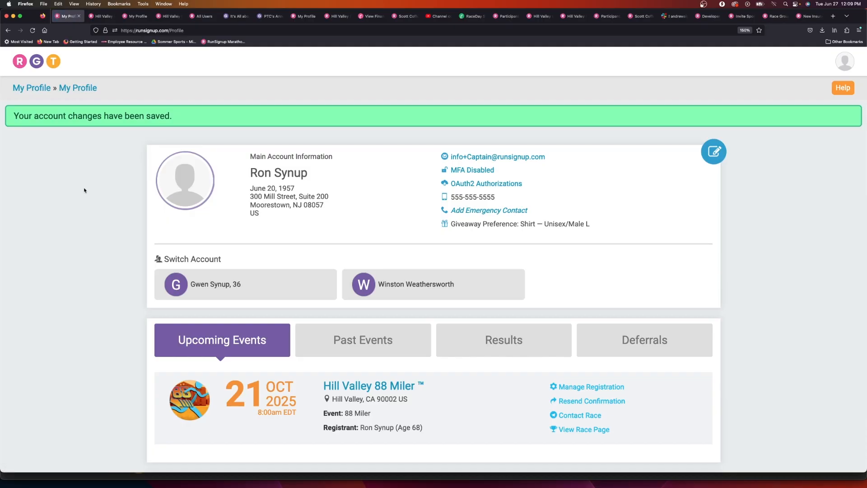
mouse_move(420, 292)
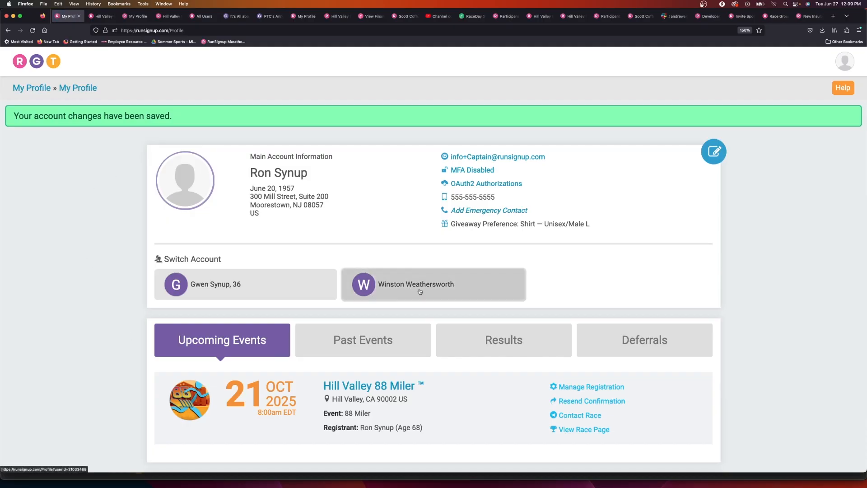
click(416, 284)
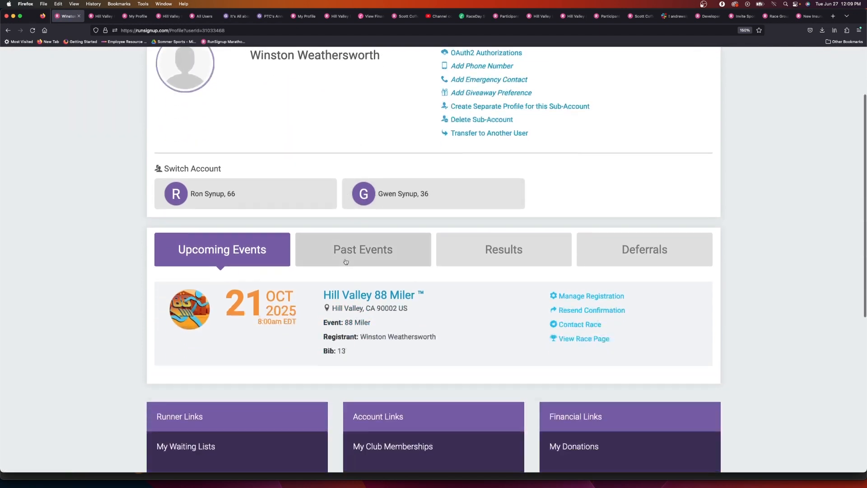
scroll(down, 3)
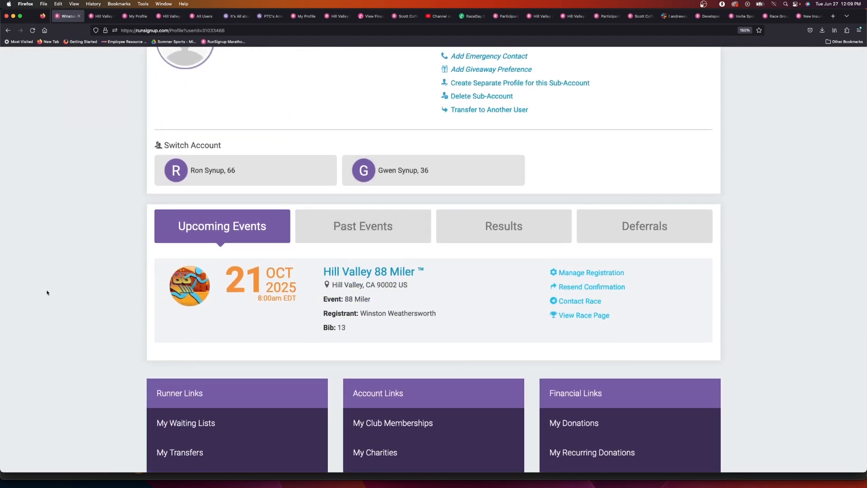